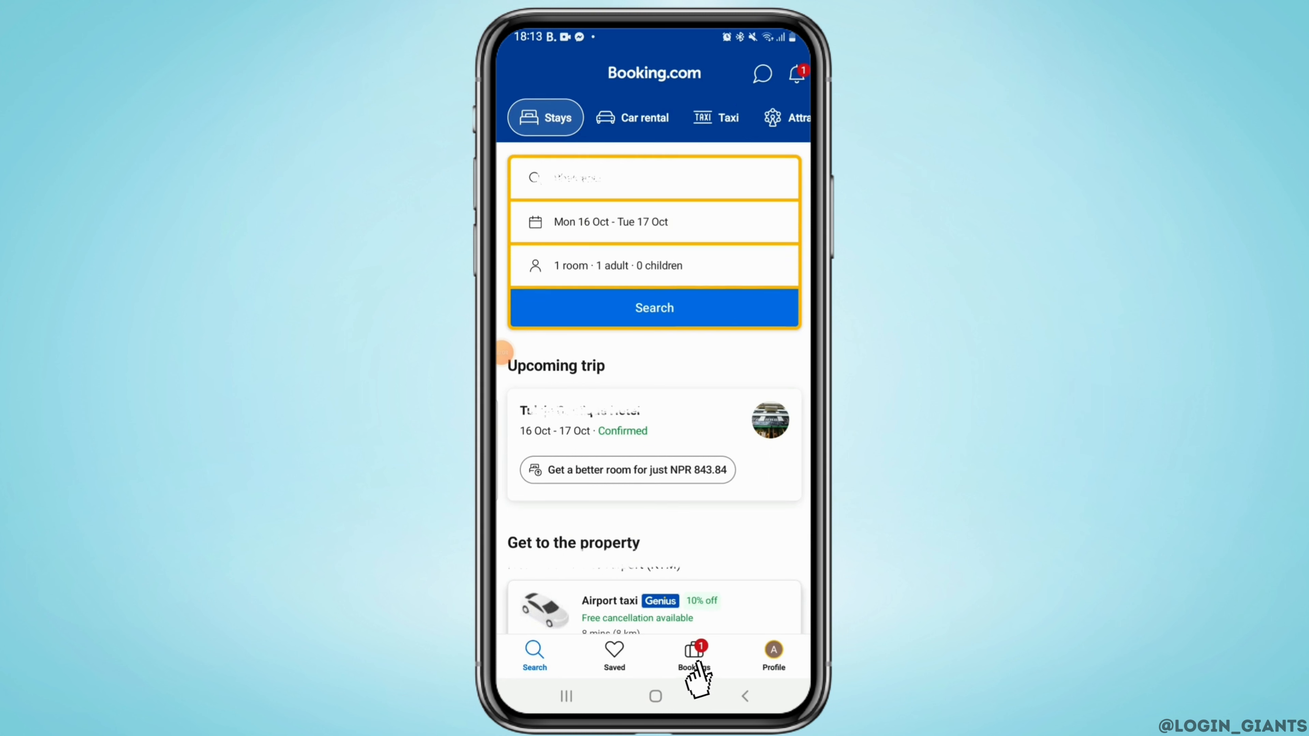
Show the active trips list with the confirmed Tulaja Boutique Hotel stay for 16–17 Oct.
click(693, 656)
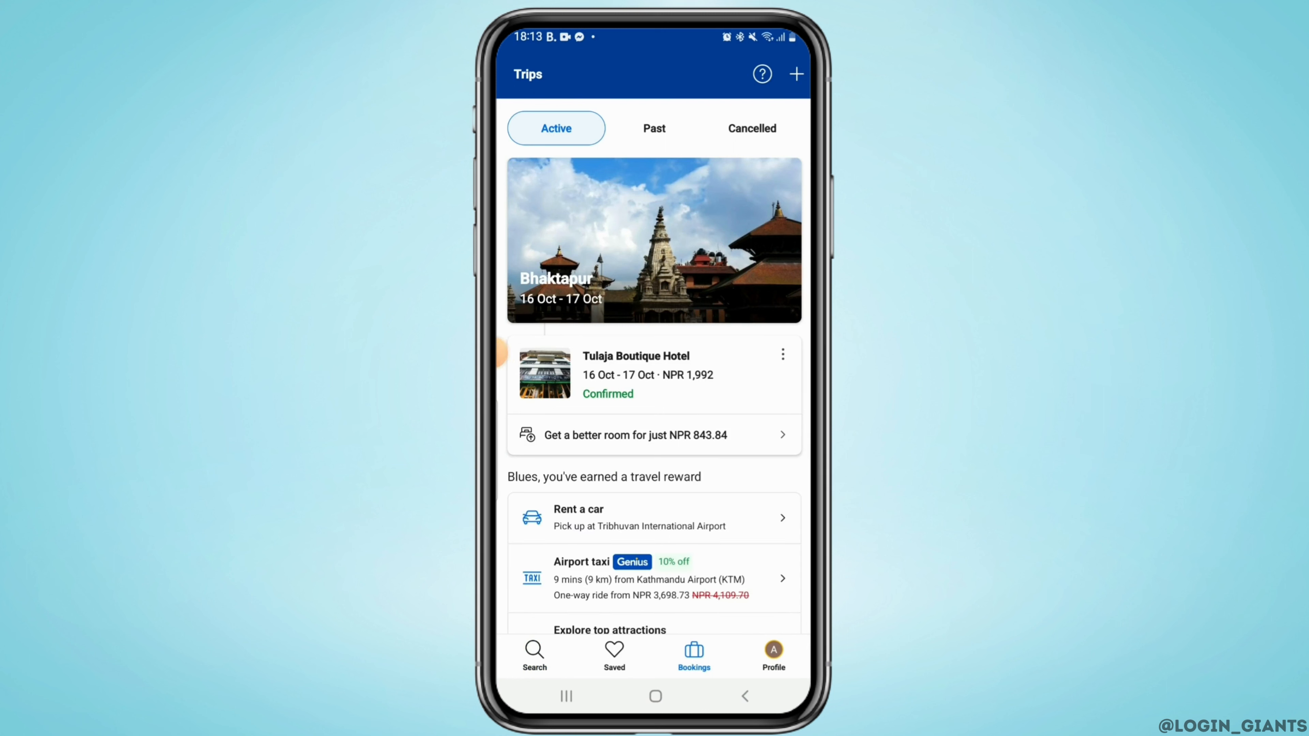
Bring up Manage booking for the Tulaja Boutique Hotel reservation to contact the hotel.
click(782, 354)
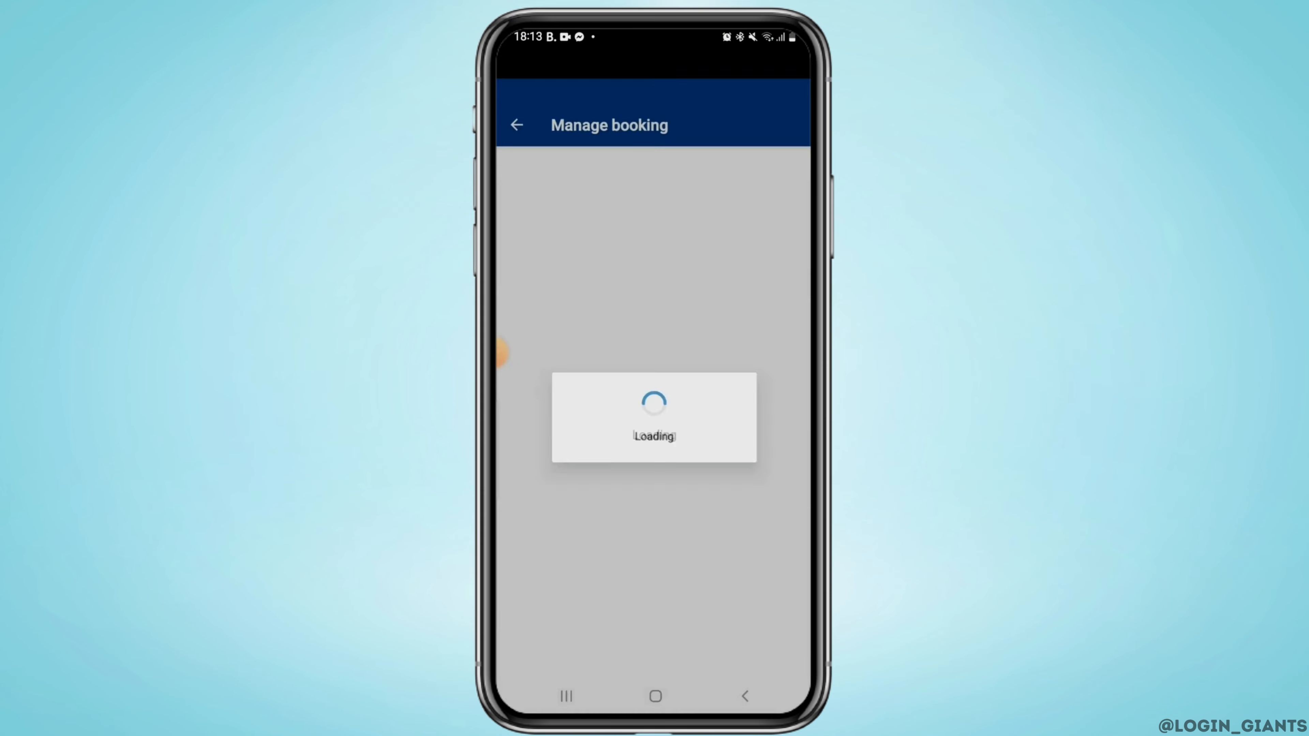